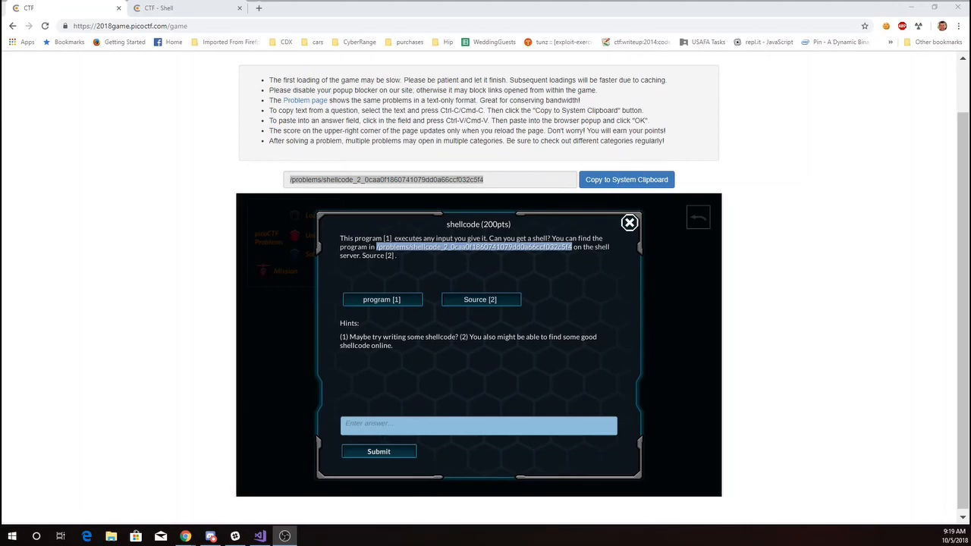
- Copy the shellcode challenge's problem folder path to the clipboard
click(260, 536)
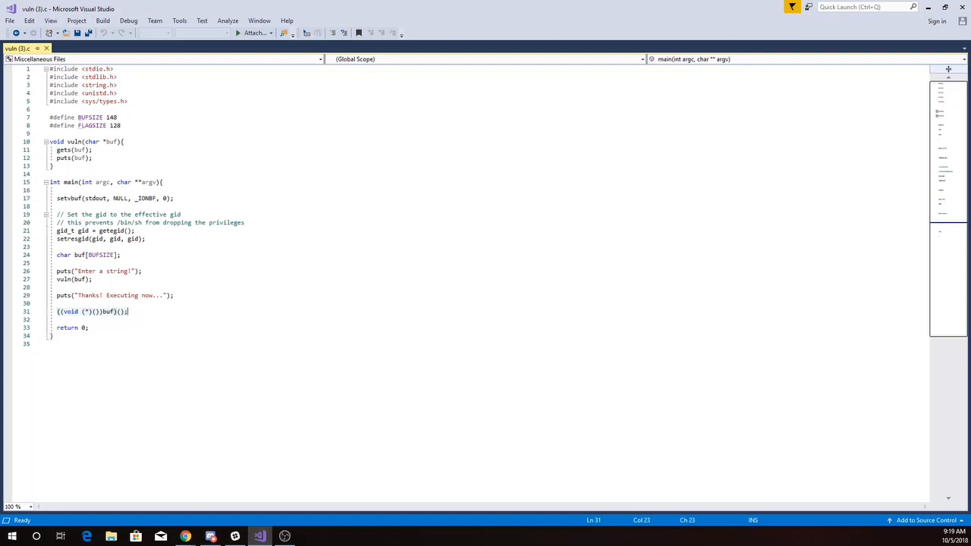
mouse_move(114, 314)
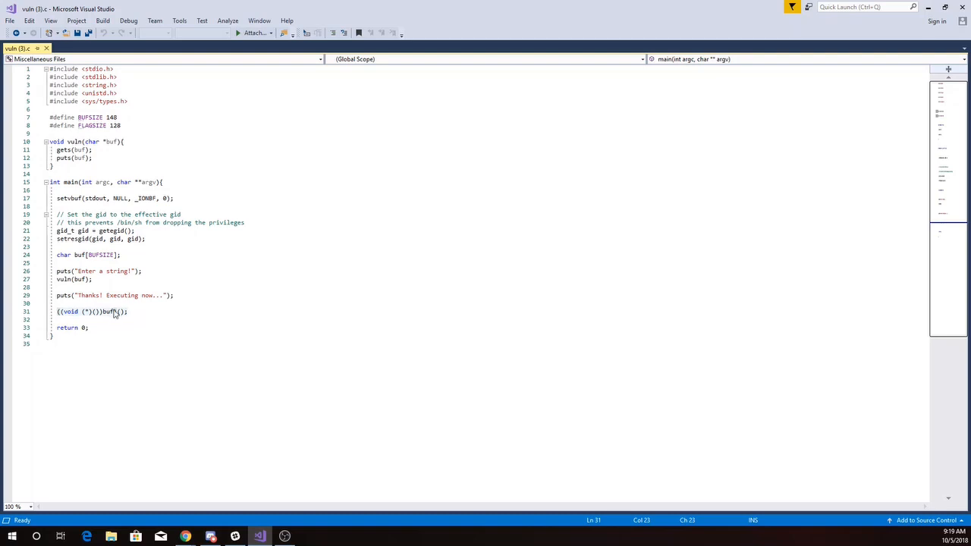
mouse_move(102, 317)
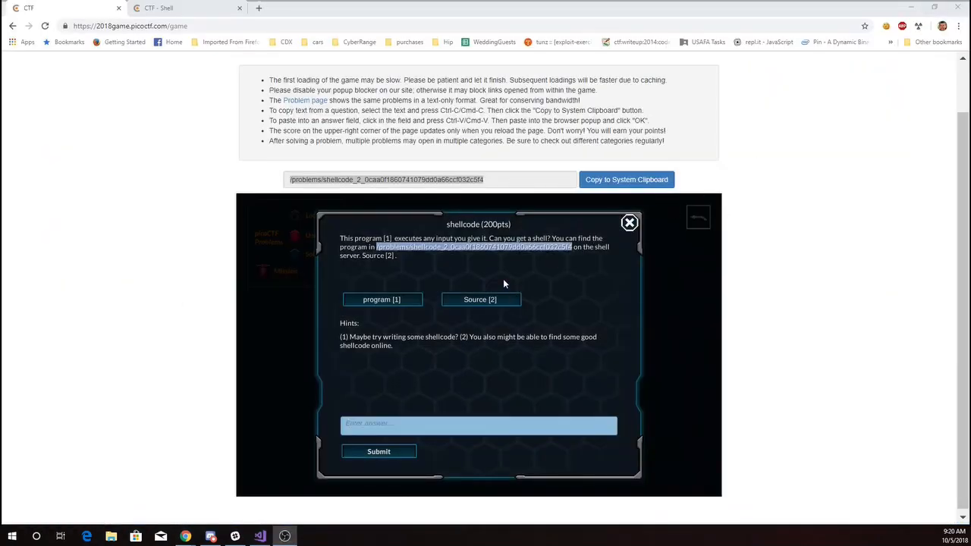
mouse_move(444, 340)
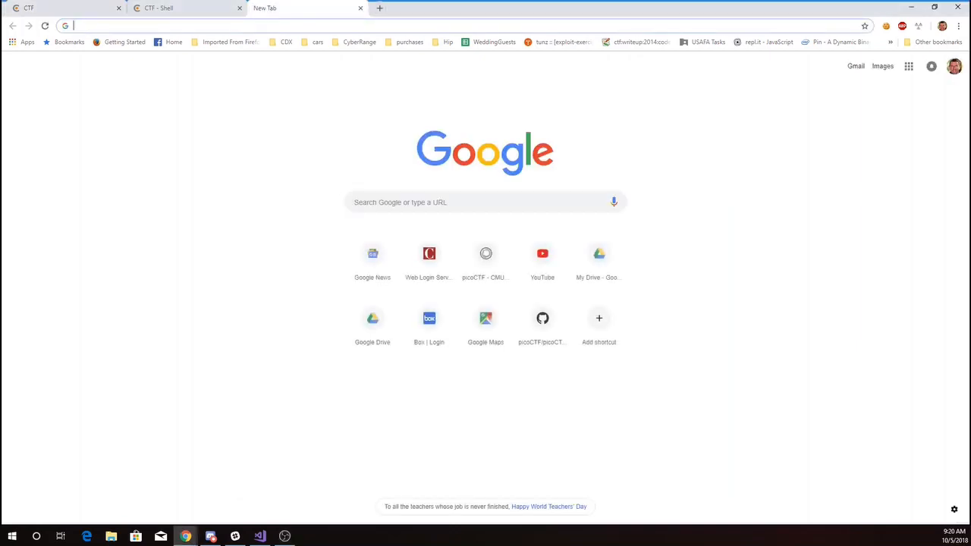
- Find shell-storm's 23-byte execve /bin/sh shellcode page and select its shellcode bytes
text(linux x86 shellcode)
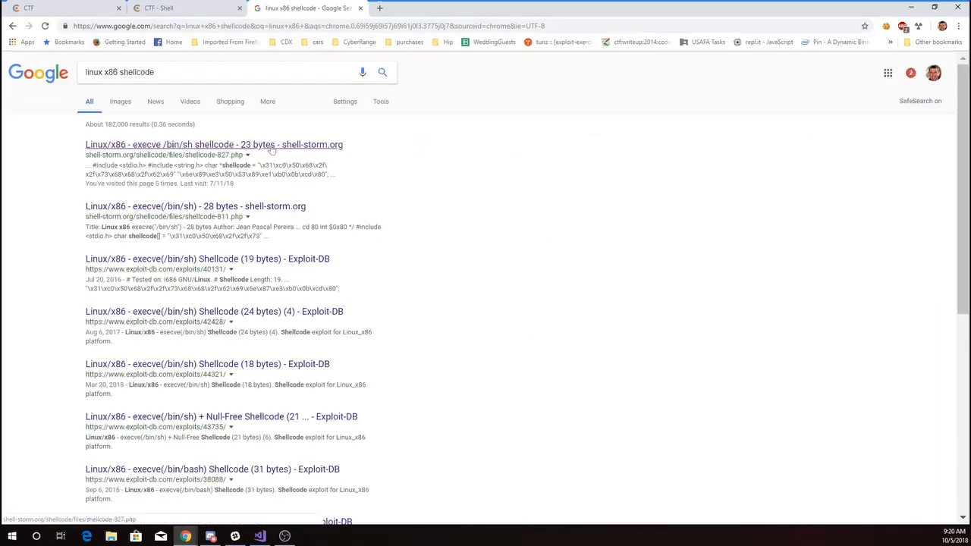
click(213, 145)
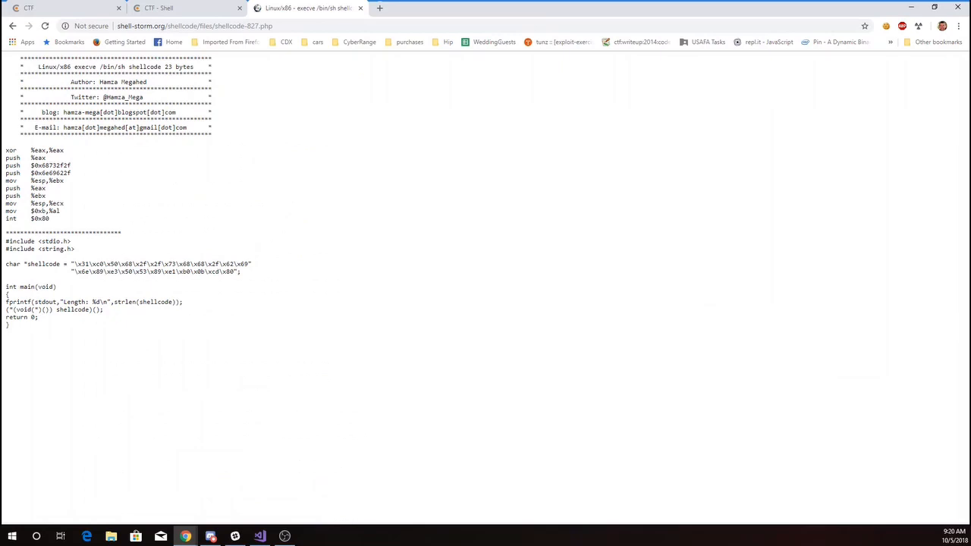
drag(69, 264, 241, 272)
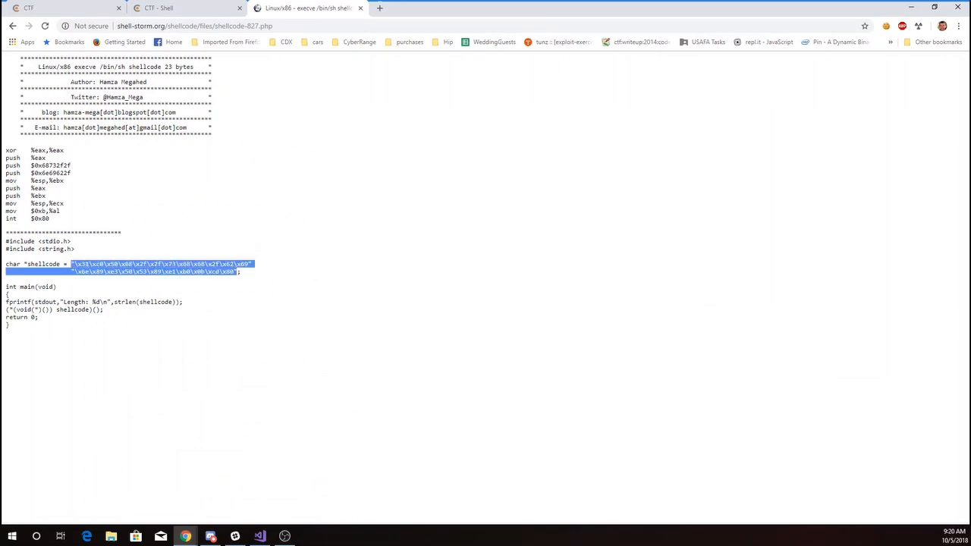
mouse_move(173, 13)
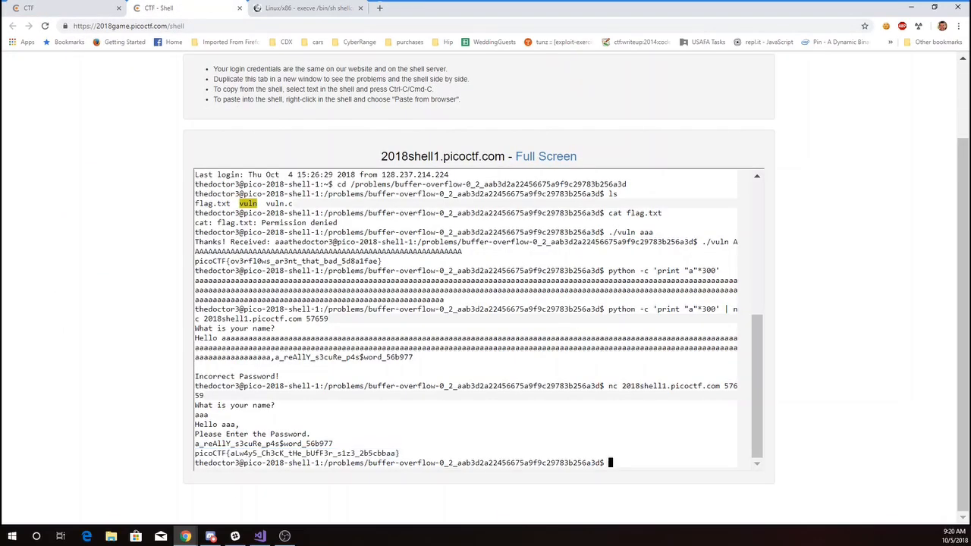
- Change into the pasted shellcode_2 problem directory and list flag.txt, vuln and vuln.c
text(cd)
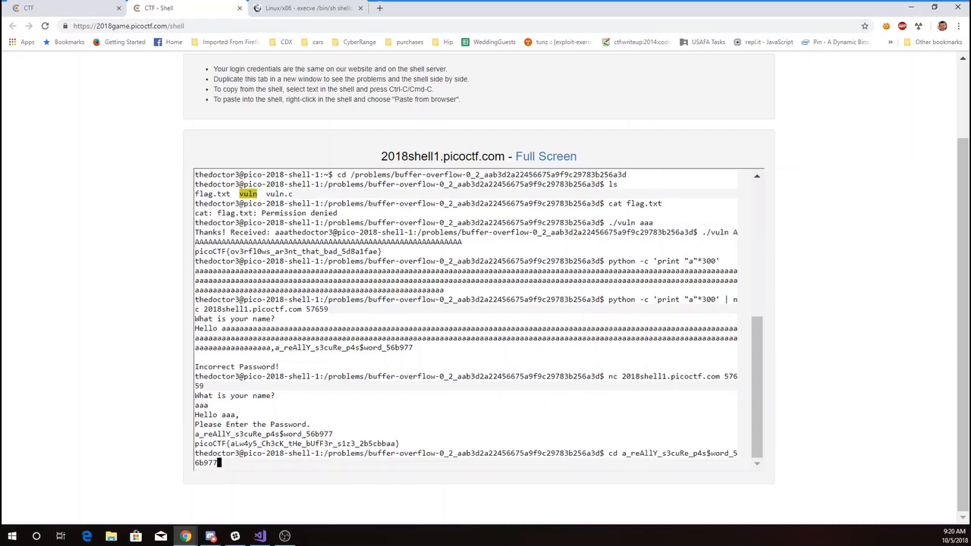
text(cl)
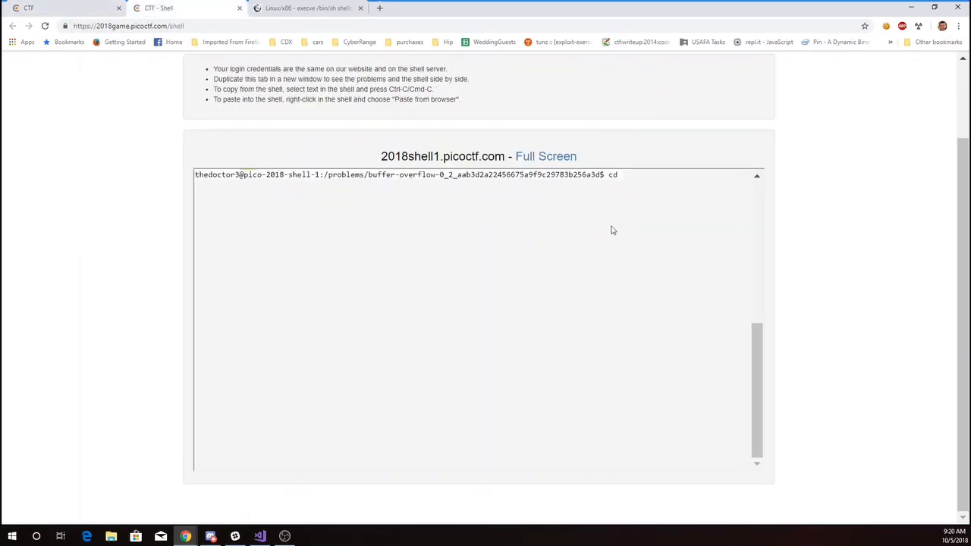
click(635, 219)
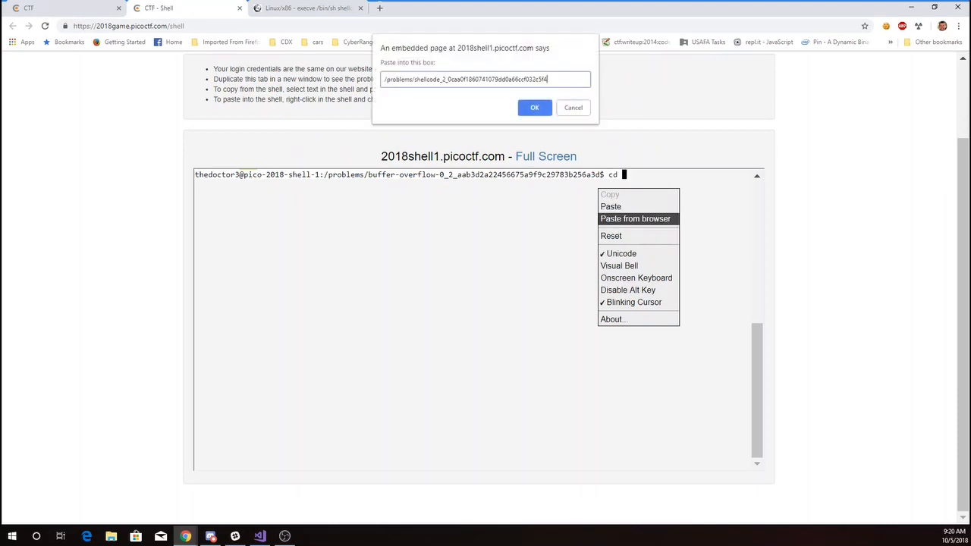
click(535, 107)
text(ls)
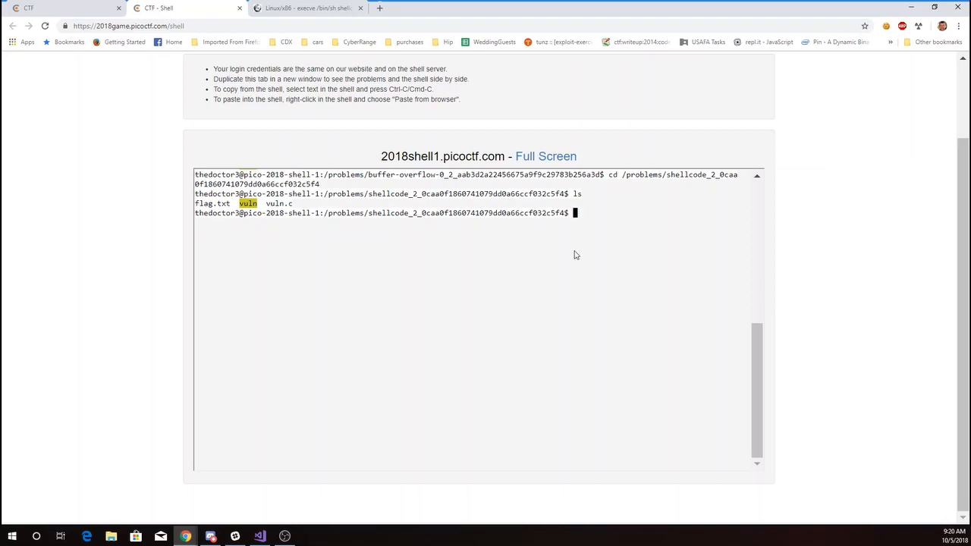
- Write ~/shellcode with cat, pasting the 23-byte execve /bin/sh shellcode string into it
text(cat >)
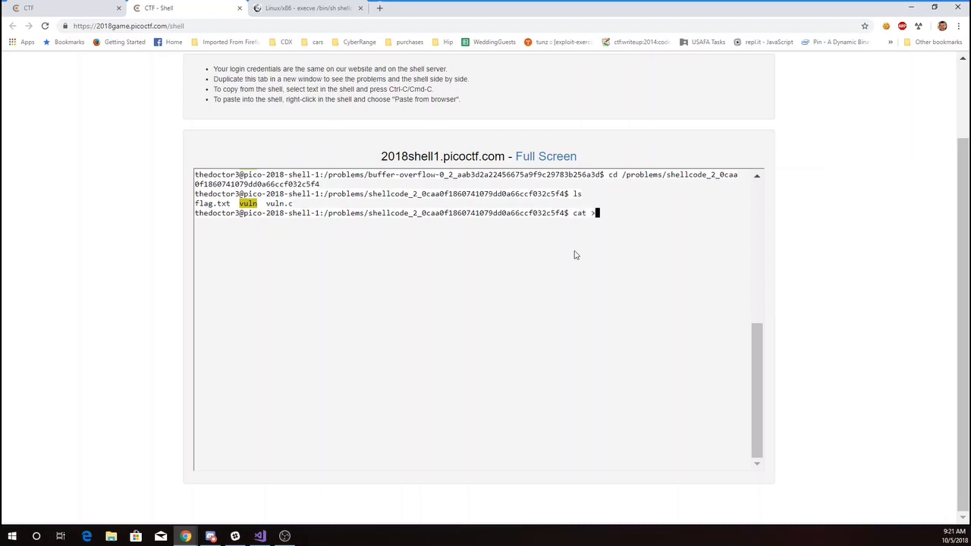
text(~/)
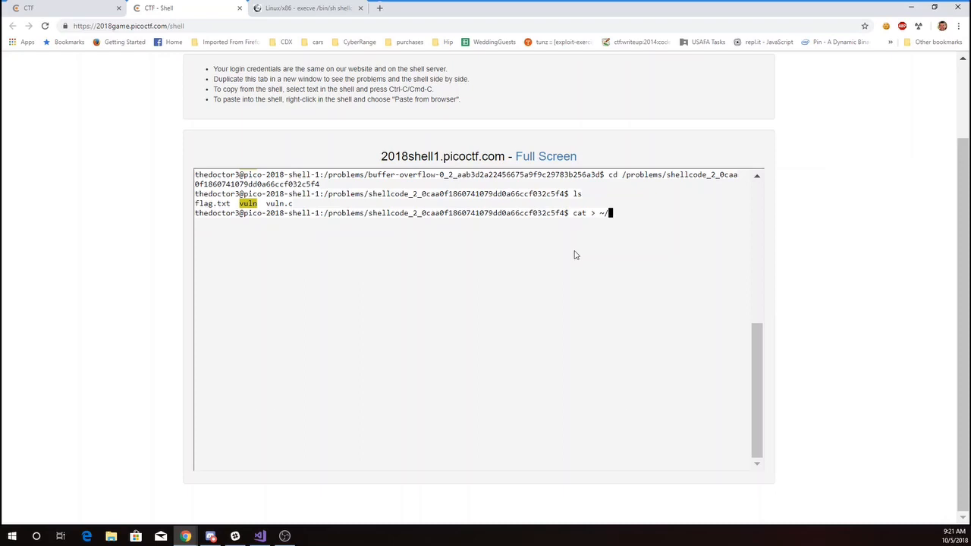
text(shellcode)
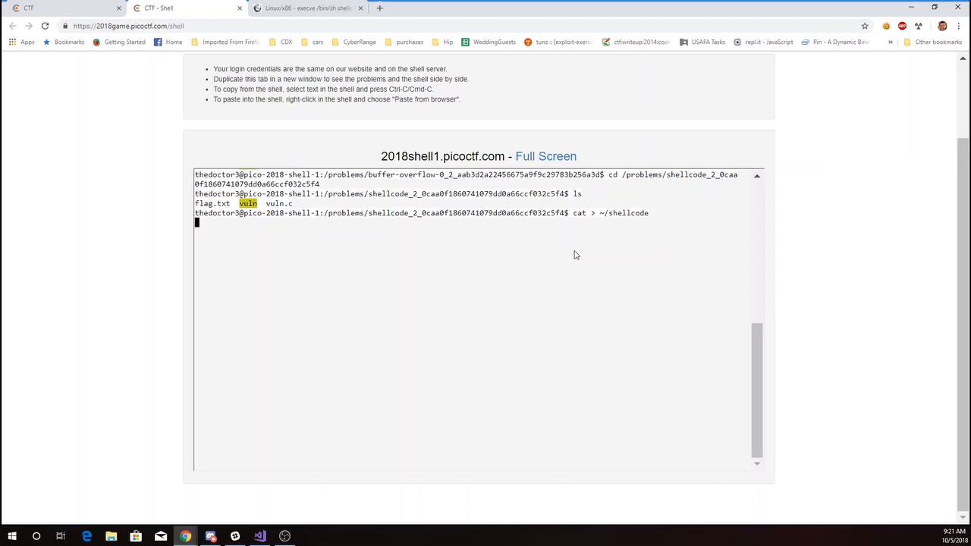
click(303, 8)
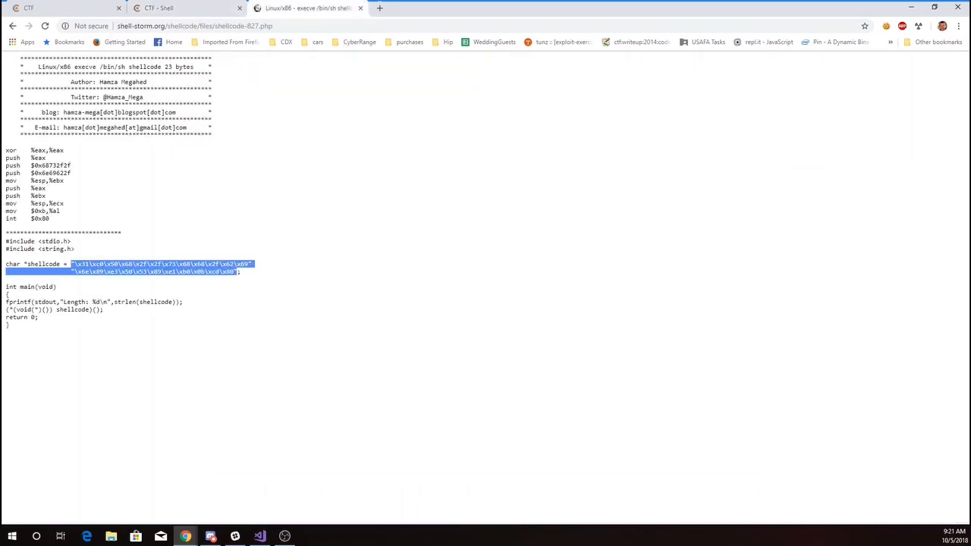
click(186, 8)
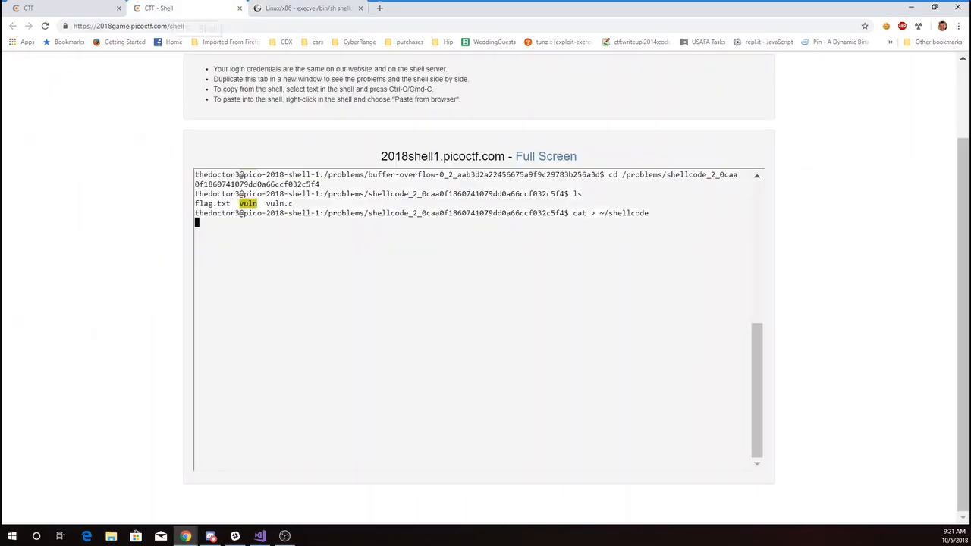
click(546, 255)
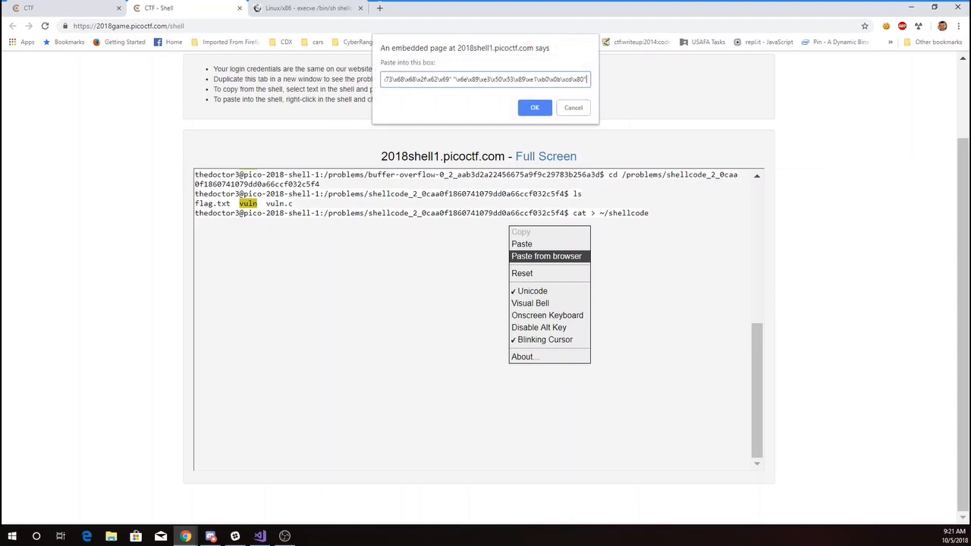
click(534, 107)
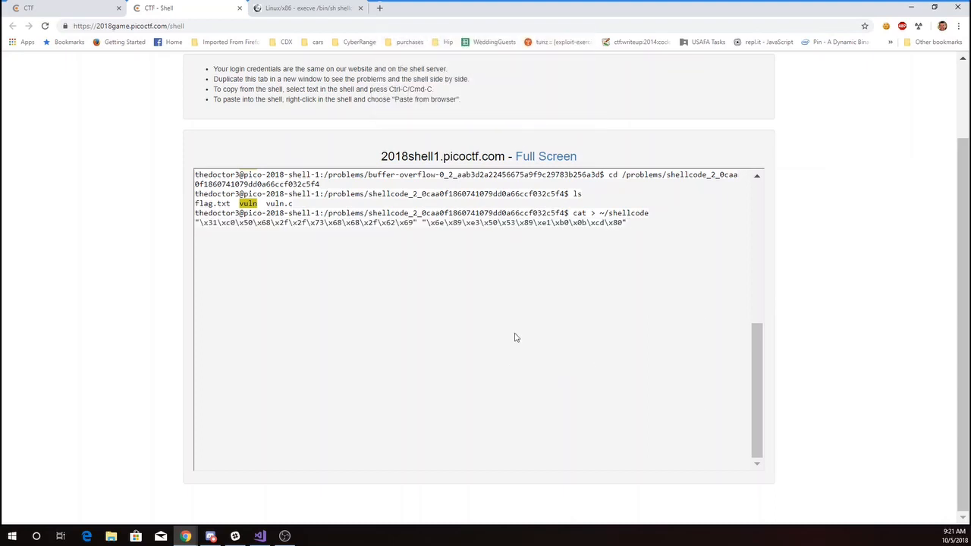
- Edit ~/shellcode in vi to wrap the shellcode strings in a print( statement
text(vi)
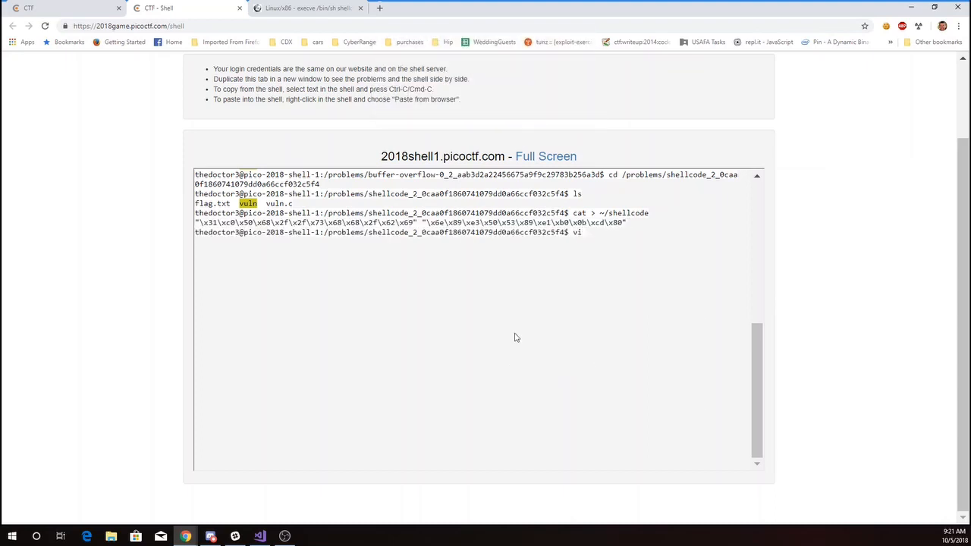
text(~/shellcode)
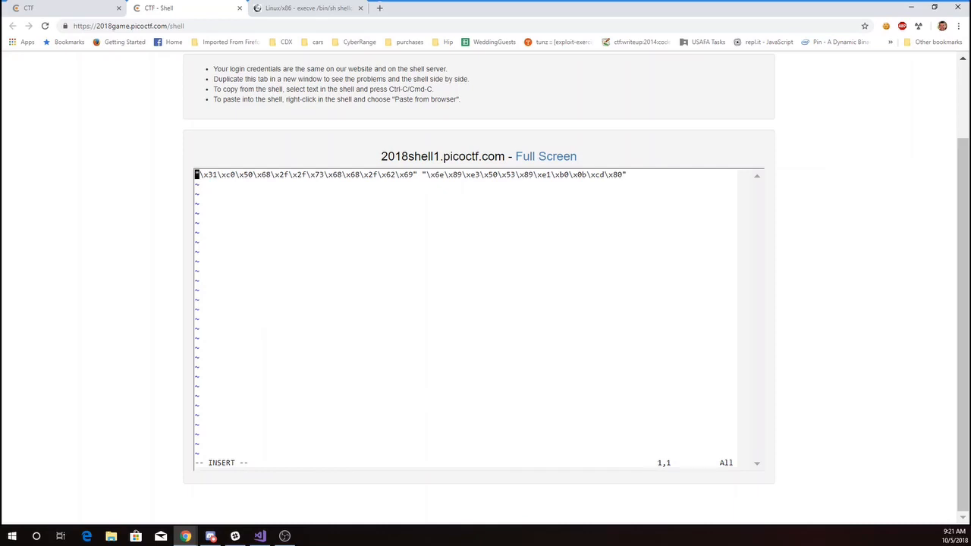
text(print()
text(pytho)
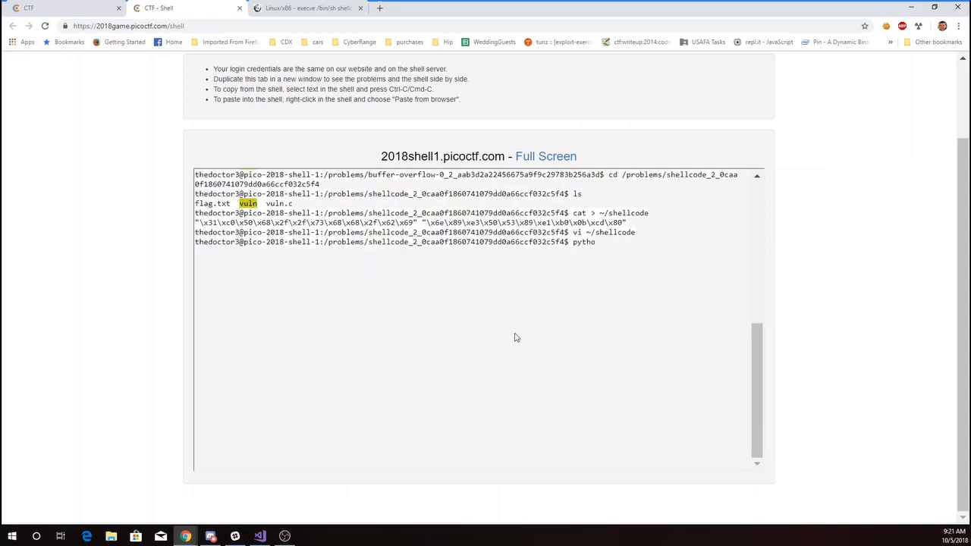
- Run python ~/shellcode to print the raw bytes, then redirect its output to ~/binaryshellcode
text(n ~/shellcode)
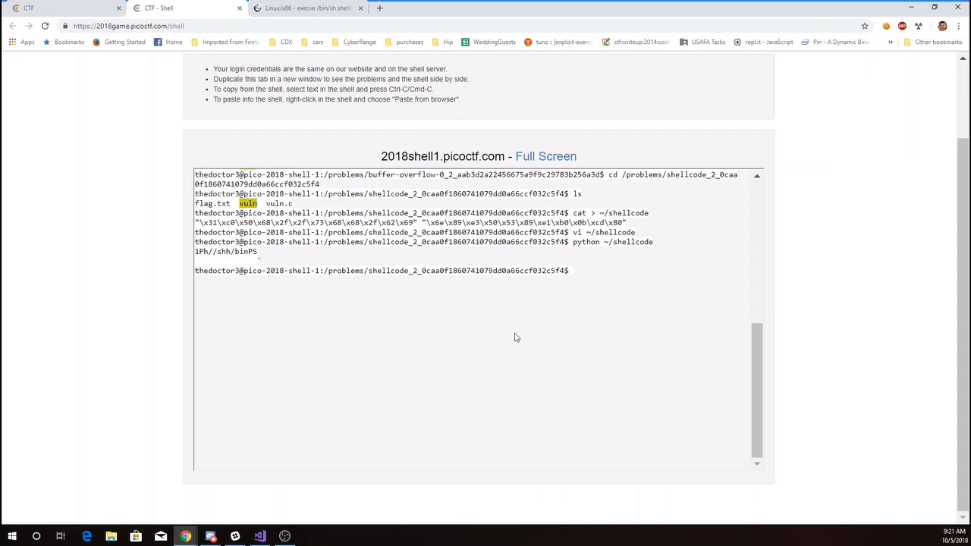
text(python ~/shellcode >)
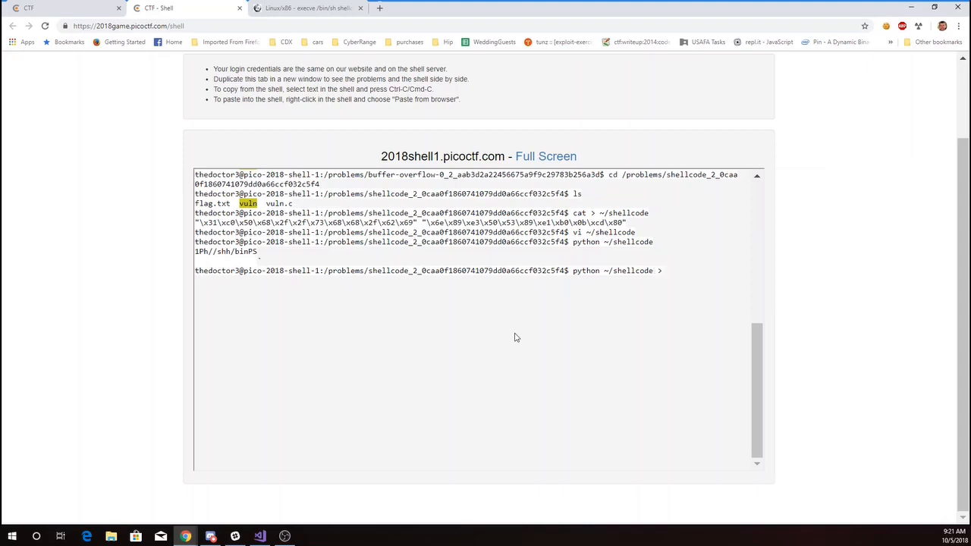
text(~/binaryshellcode)
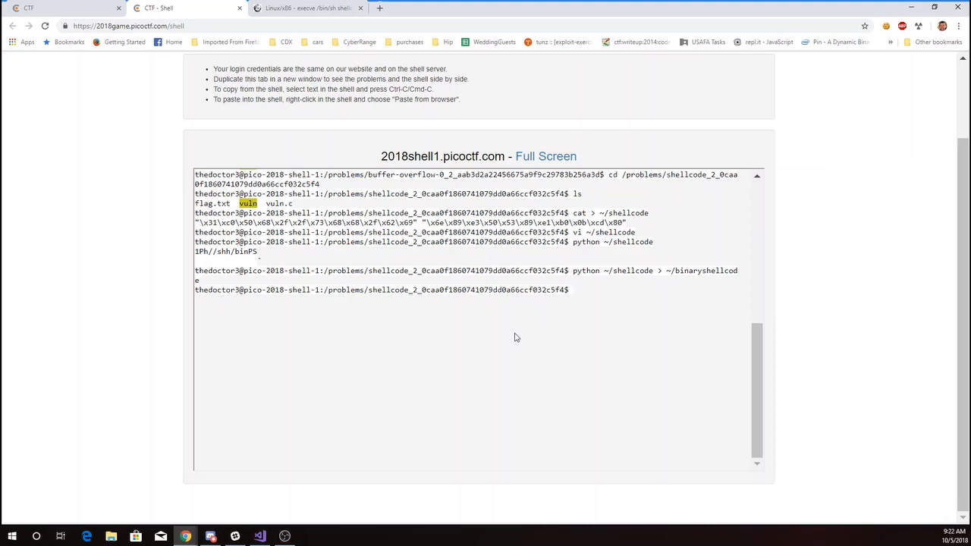
- Pipe ~/binaryshellcode into ./vuln, then rerun with 'cat ~/binaryshellcode -' to keep stdin open
text(cat)
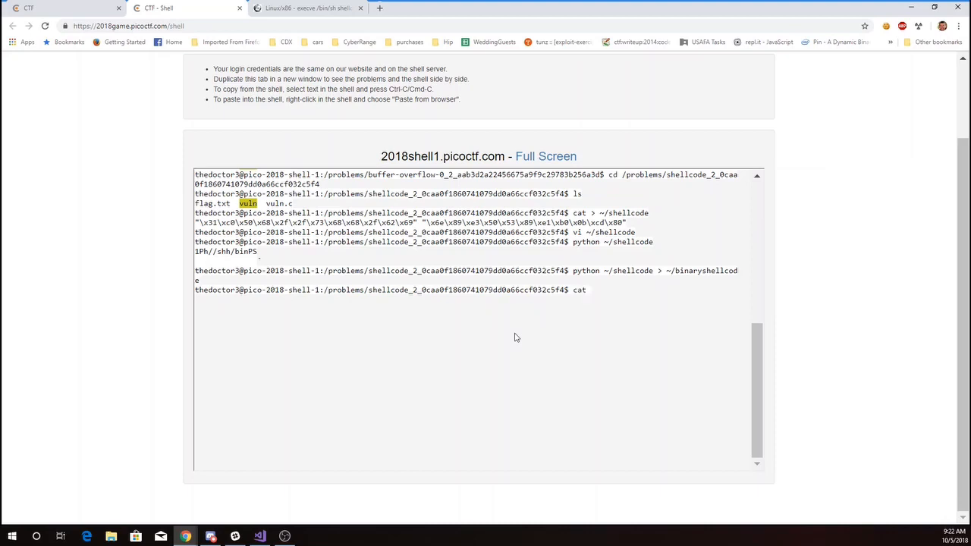
text(~/binaryshellcode | ./vuln)
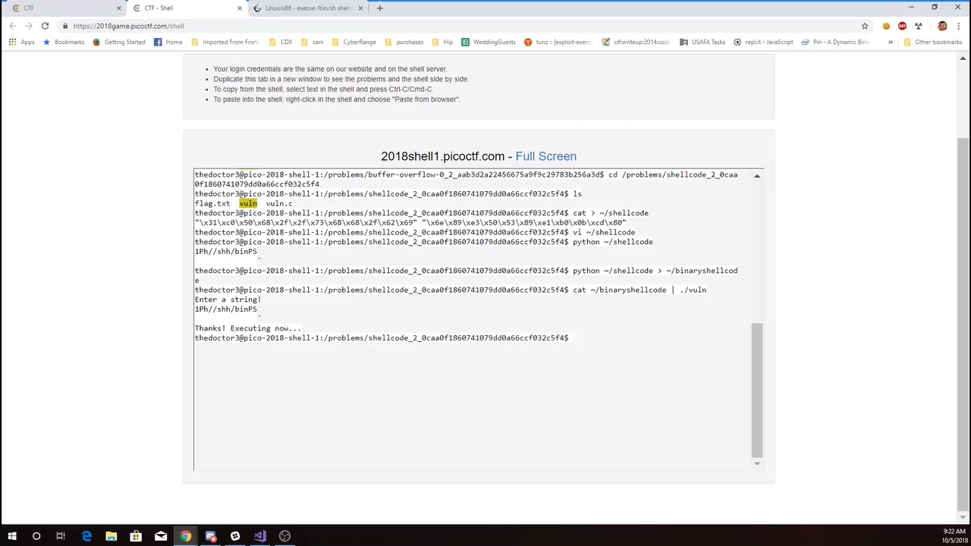
text(cat ~/binaryshellcode -)
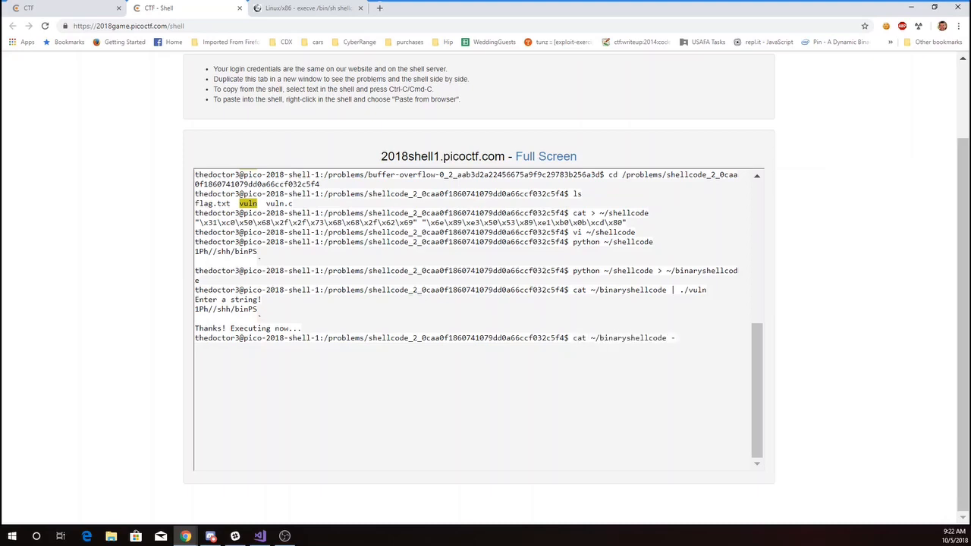
text(| ./vul)
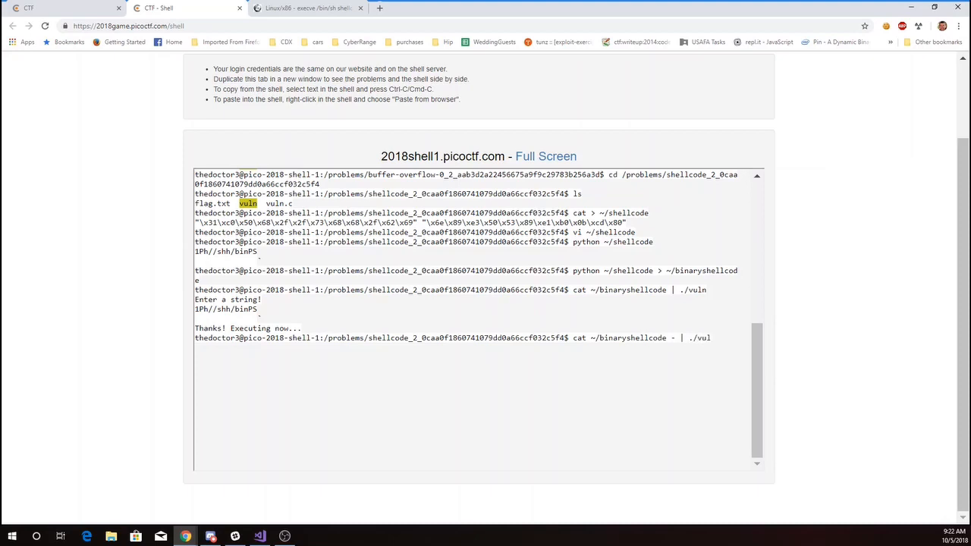
text(n)
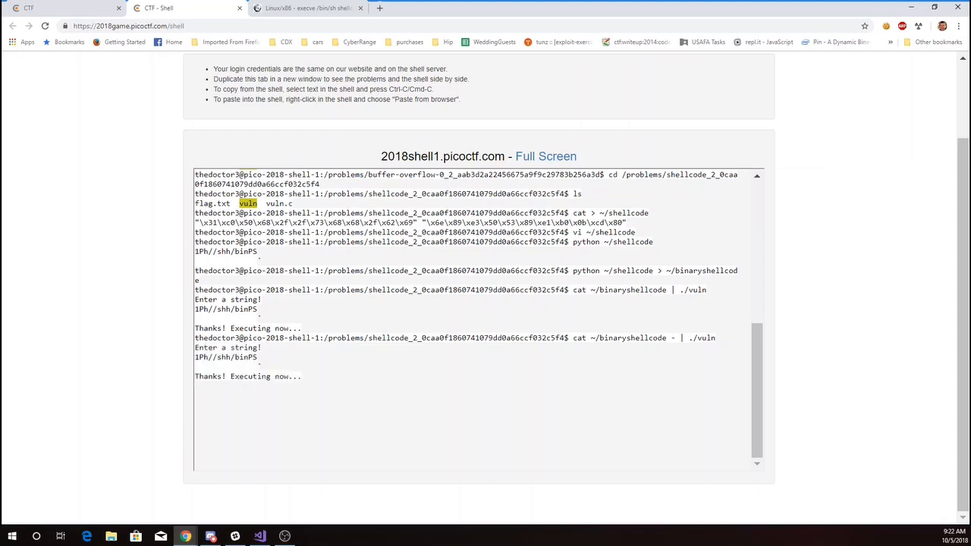
text(ls)
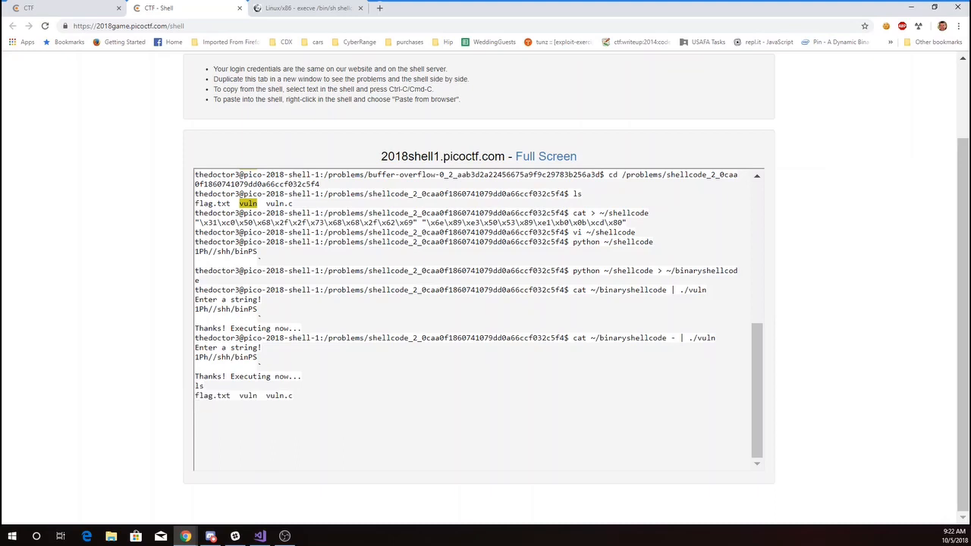
text(cat flag.txt)
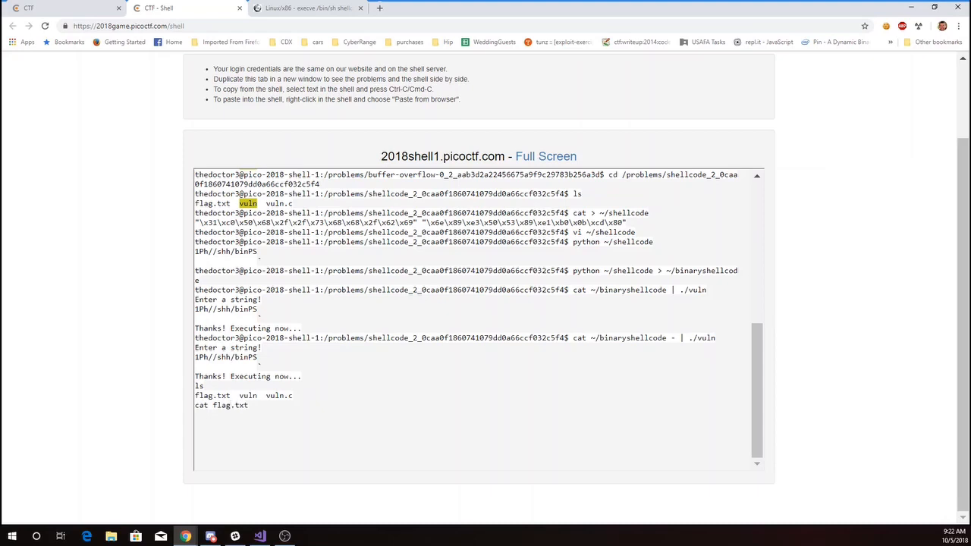
key(Return)
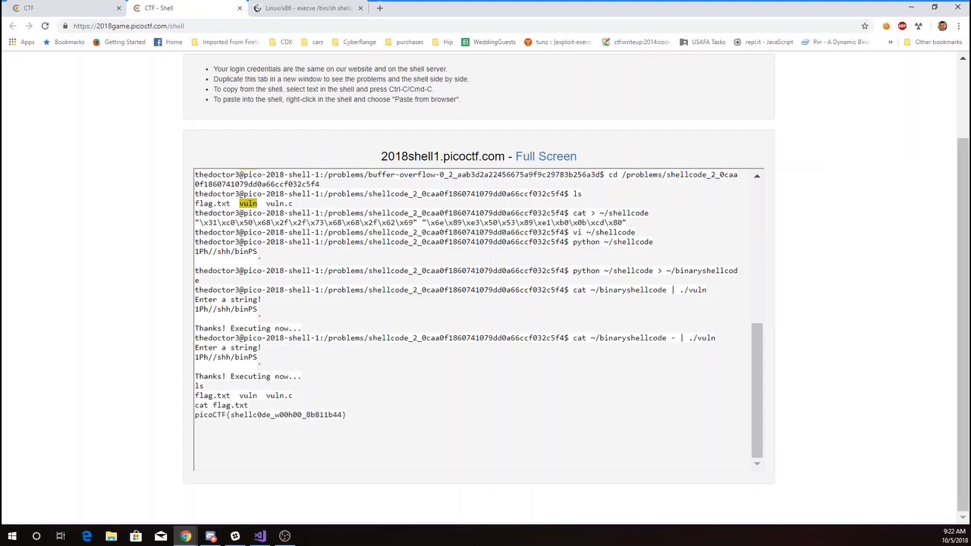
key(ctrl+c)
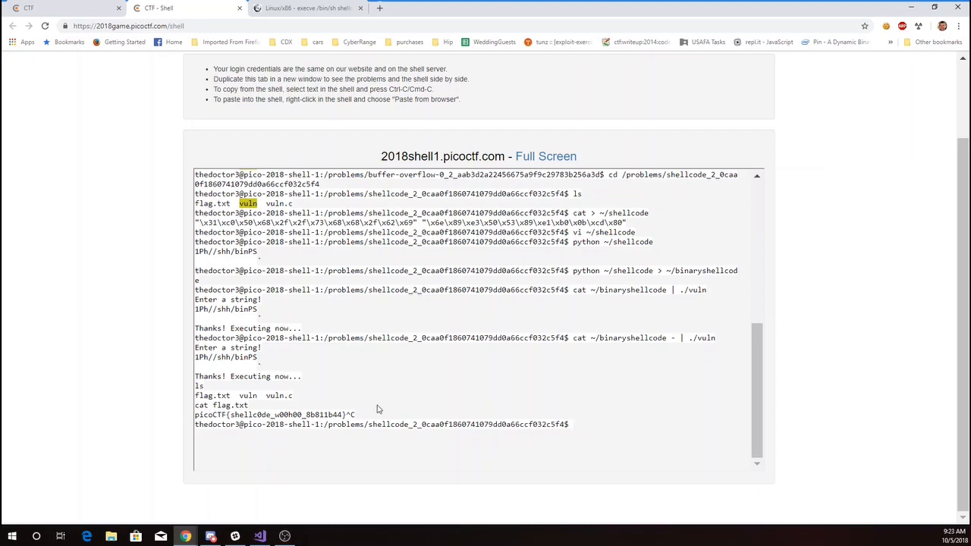